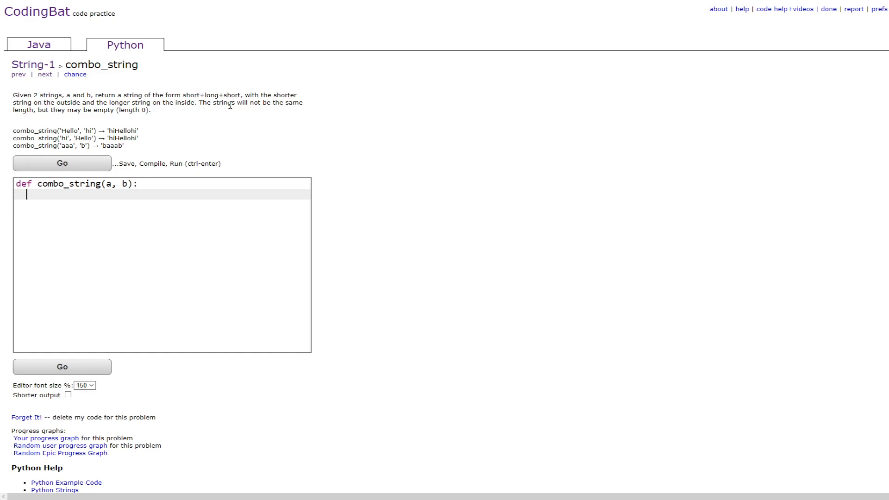
pyautogui.moveTo(119, 193)
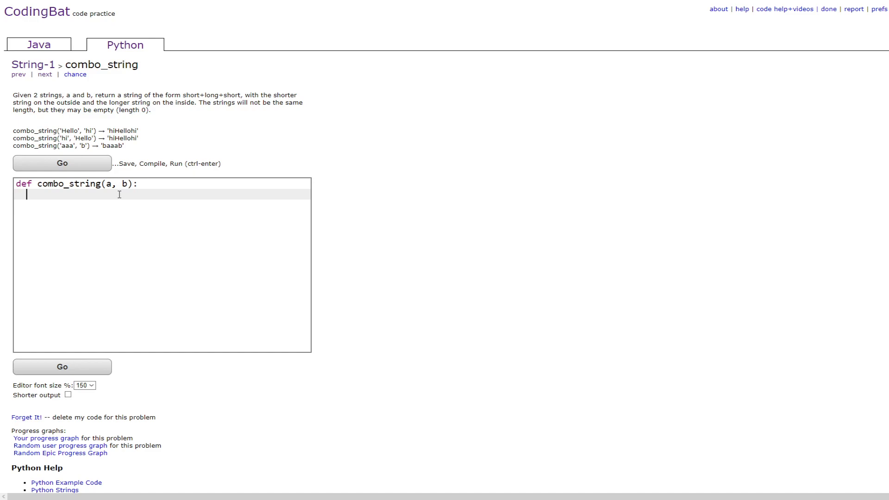
# Step: Assign short = a, then reassign short = b when len(a) > len(b)
pyautogui.write('short')
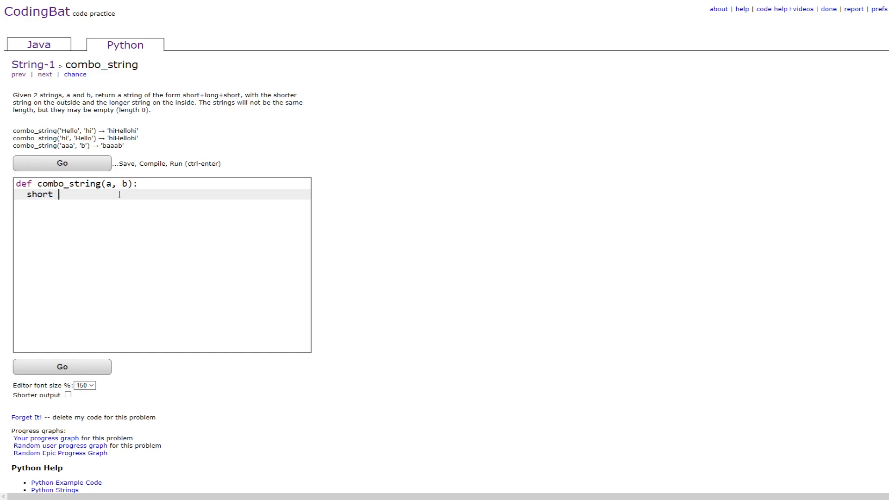
pyautogui.write('= a')
pyautogui.write('long = b')
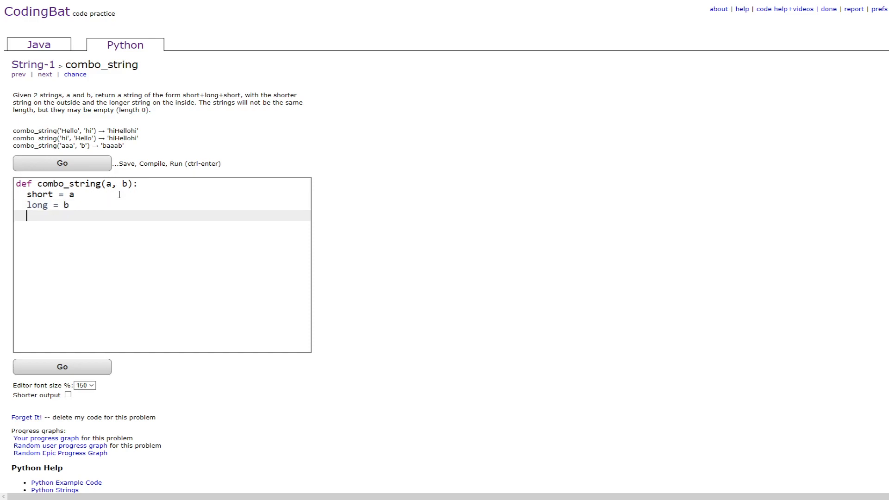
pyautogui.write('if len(')
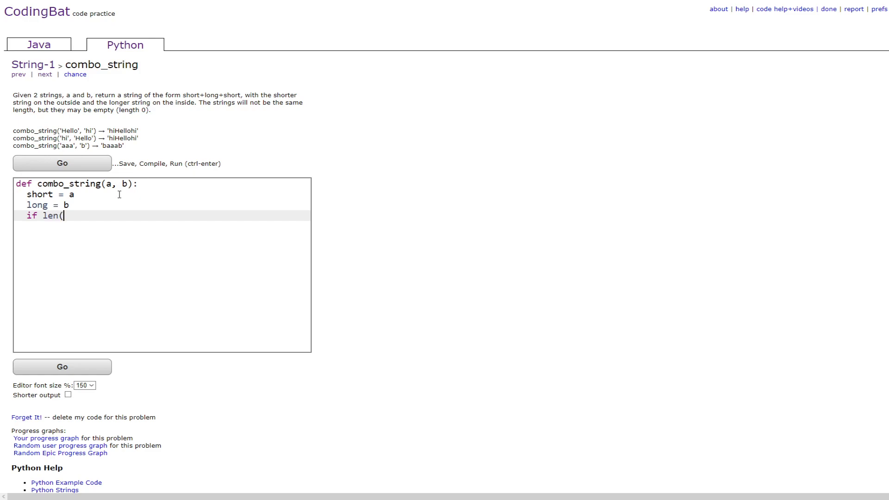
pyautogui.write('a) >')
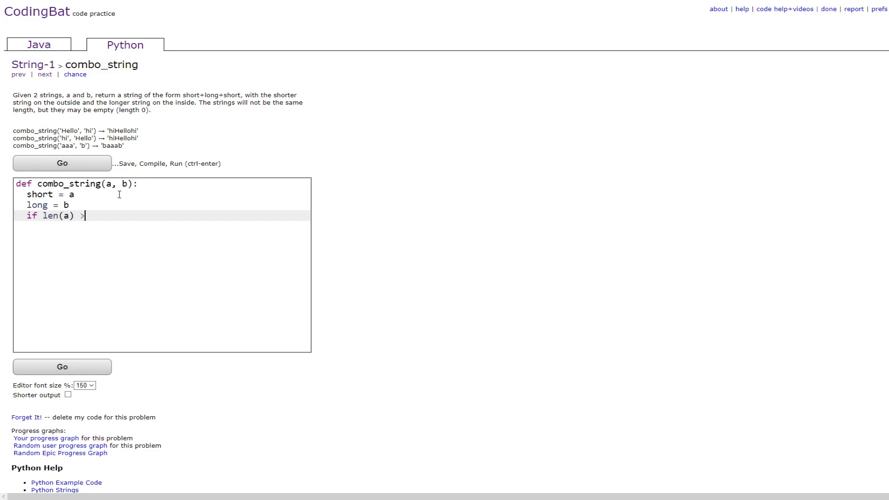
pyautogui.write('len(b):')
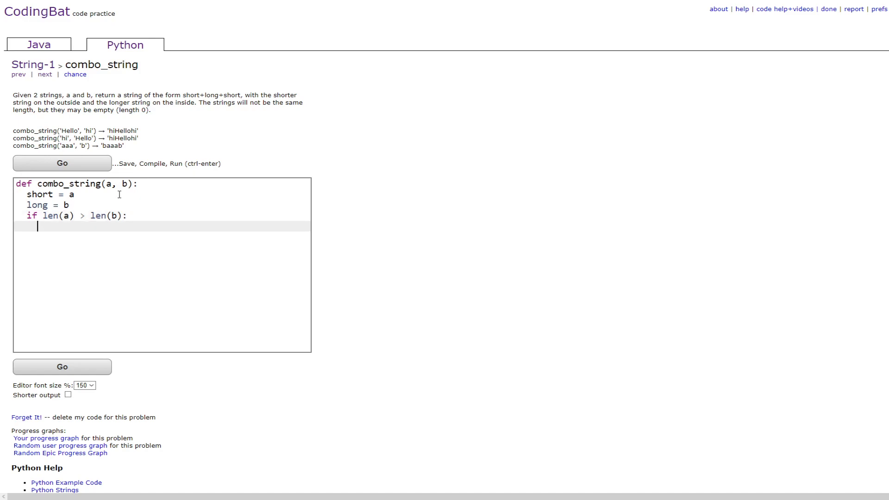
pyautogui.write('short =')
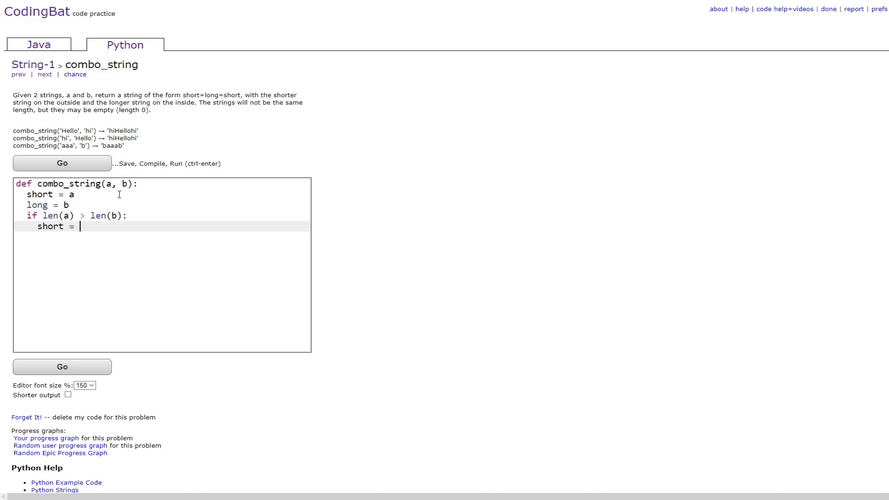
pyautogui.write('b')
pyautogui.write('long = a')
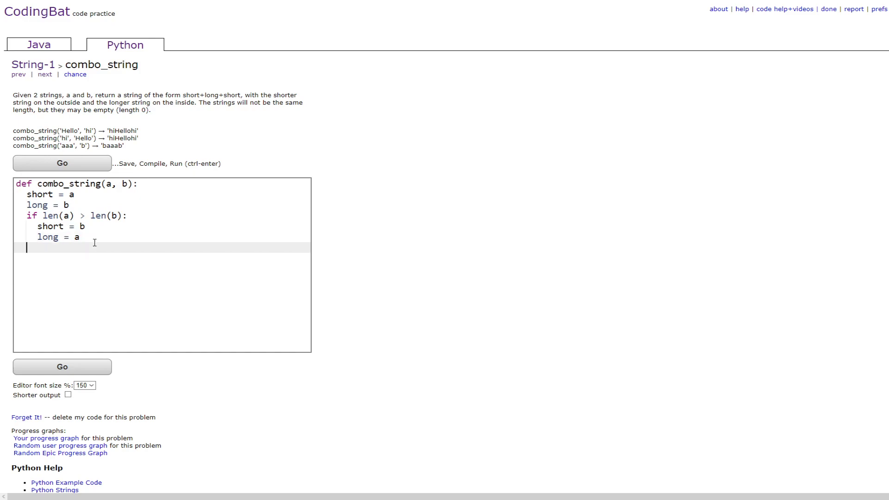
# Step: Return short + long + short and run the solution so all tests pass
pyautogui.write('return')
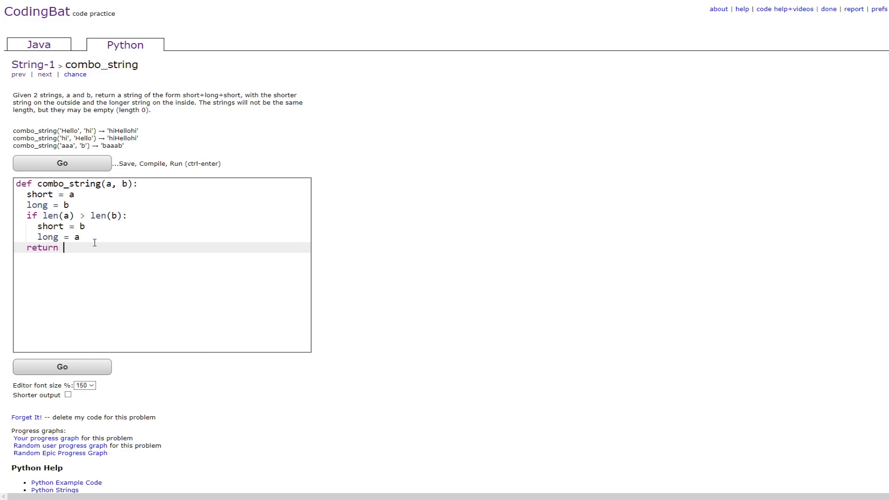
pyautogui.write('short + long +')
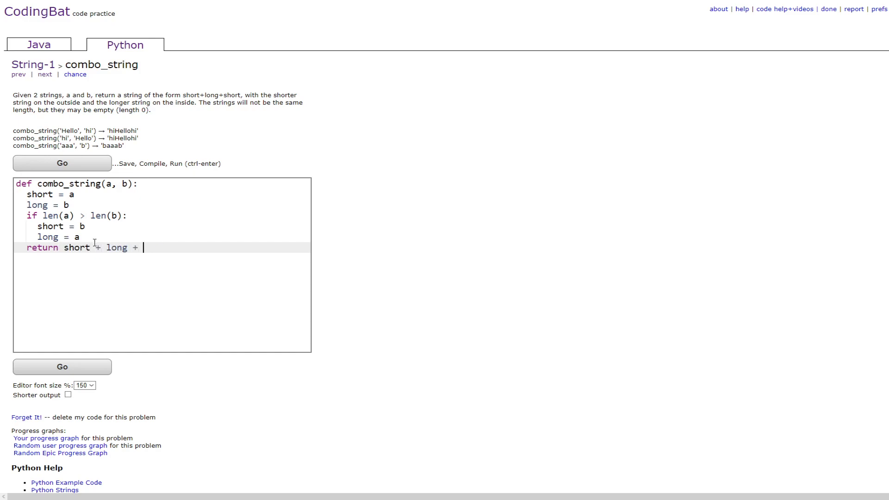
pyautogui.write('short')
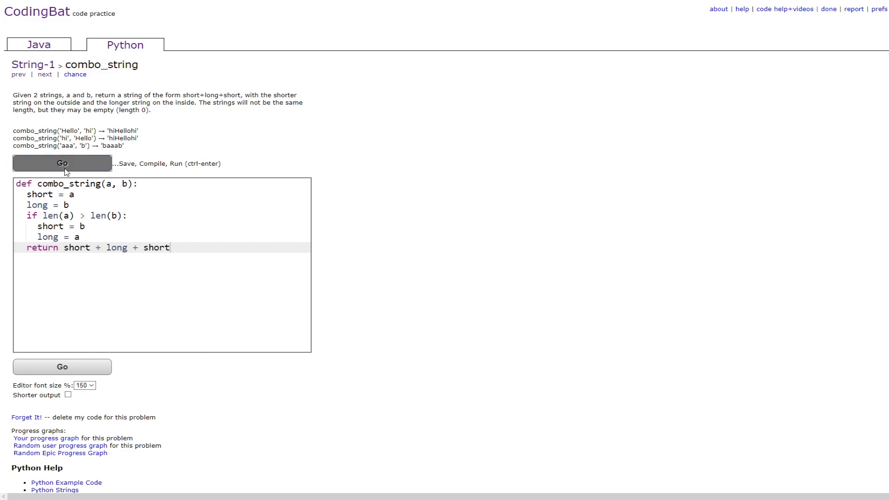
pyautogui.click(62, 163)
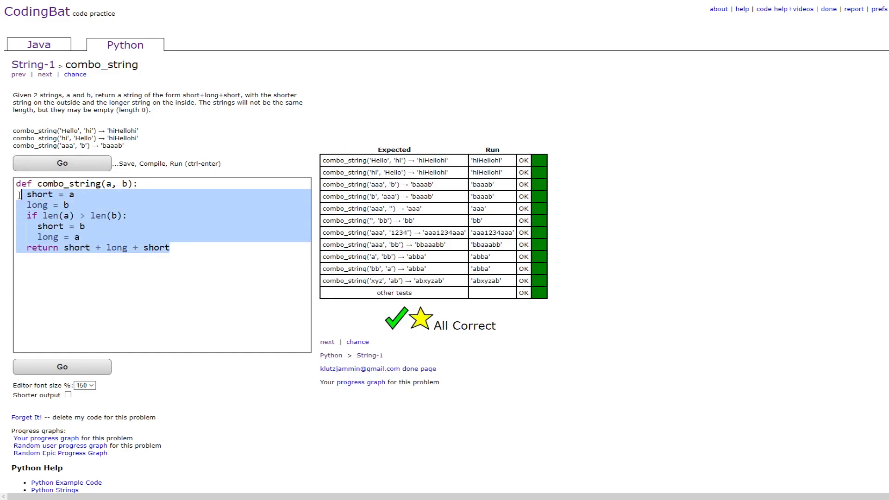
# Step: Clear the code and return combo_string(b, a) recursively when len(a) > len(b)
pyautogui.press('Delete')
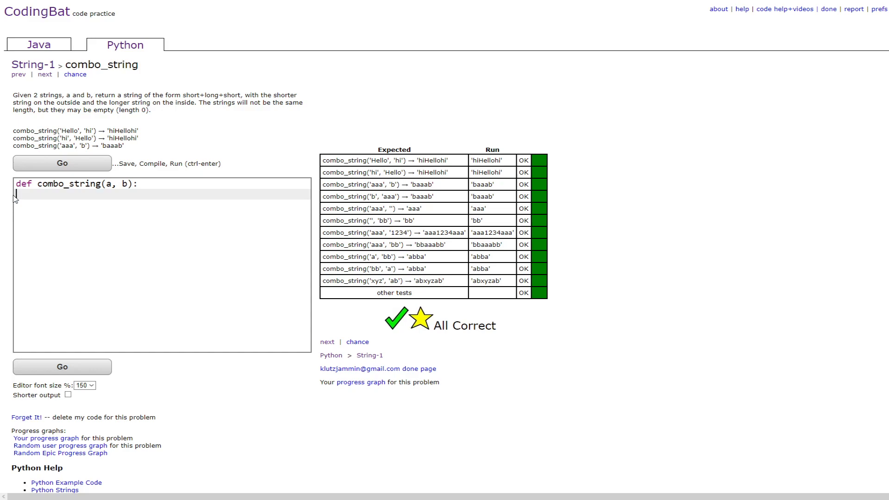
pyautogui.write('if len(a')
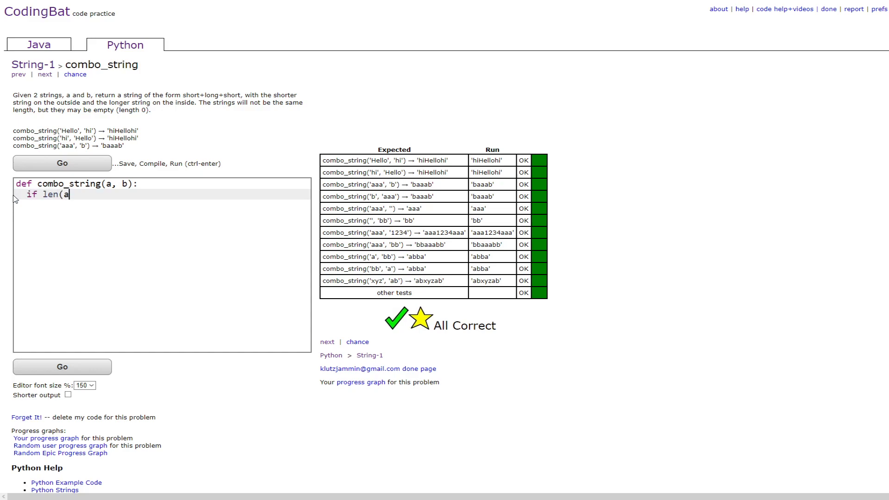
pyautogui.write(') > leng')
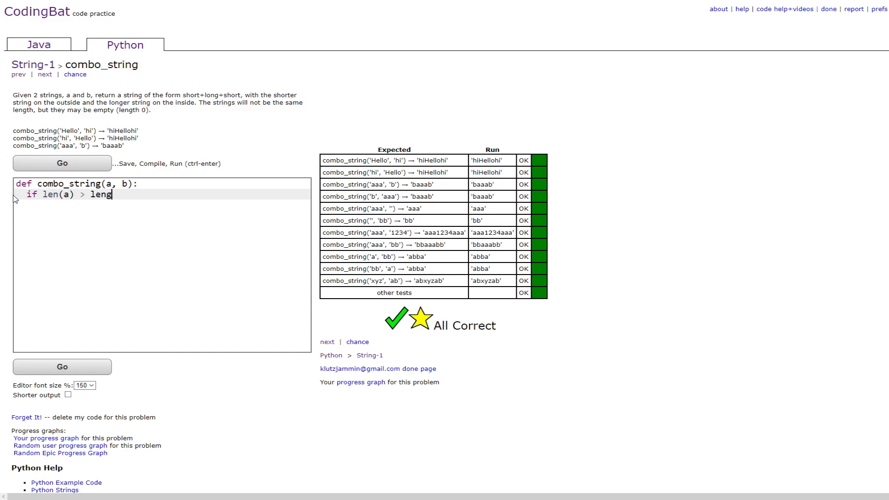
pyautogui.write('(b):')
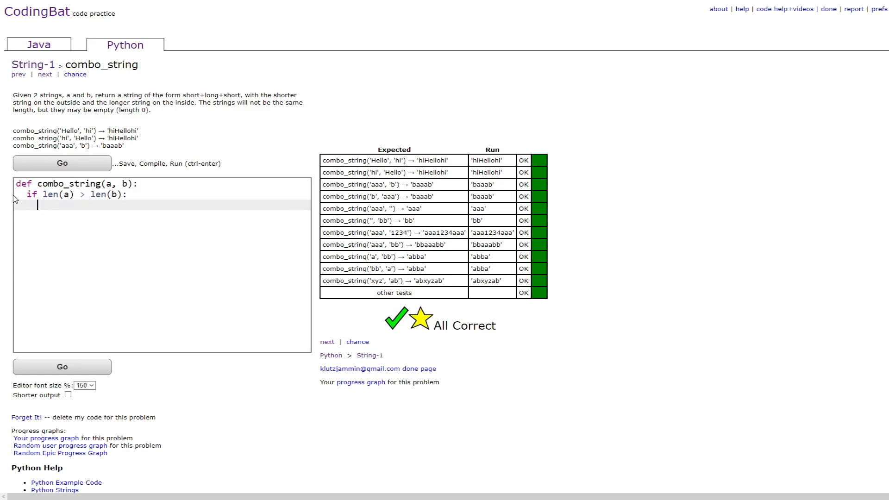
pyautogui.write('return')
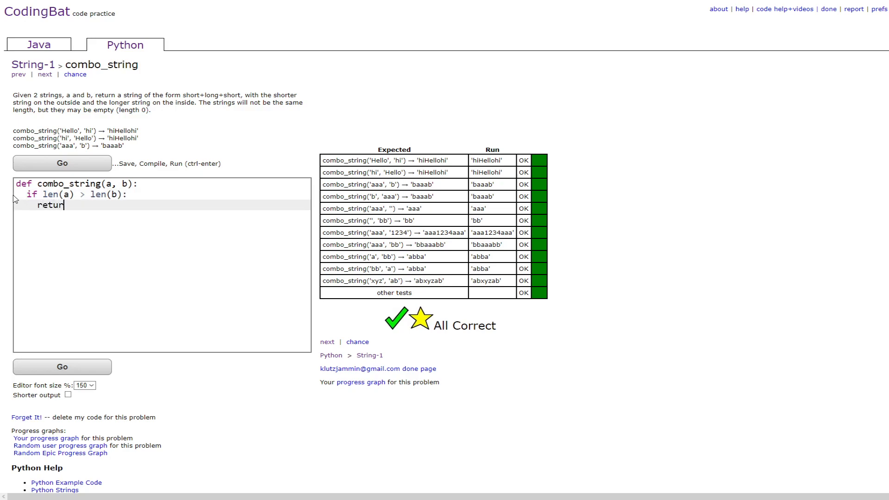
pyautogui.write('combo_strin')
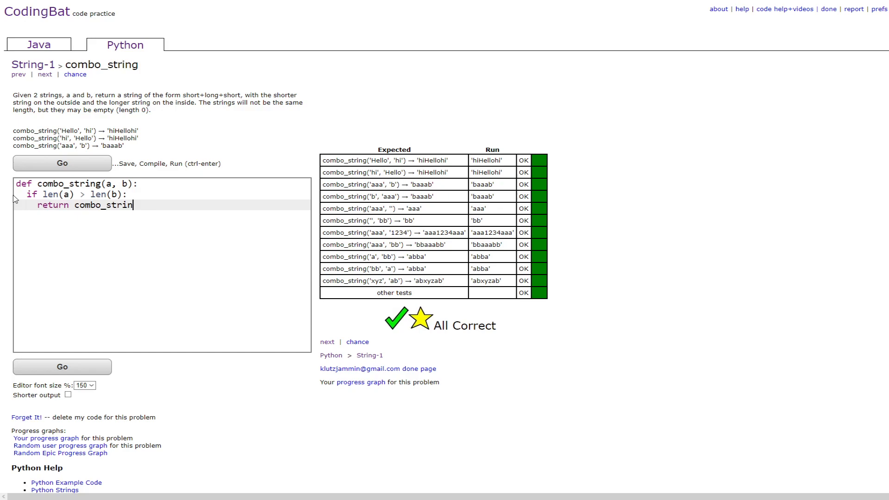
pyautogui.write('g(b,a)')
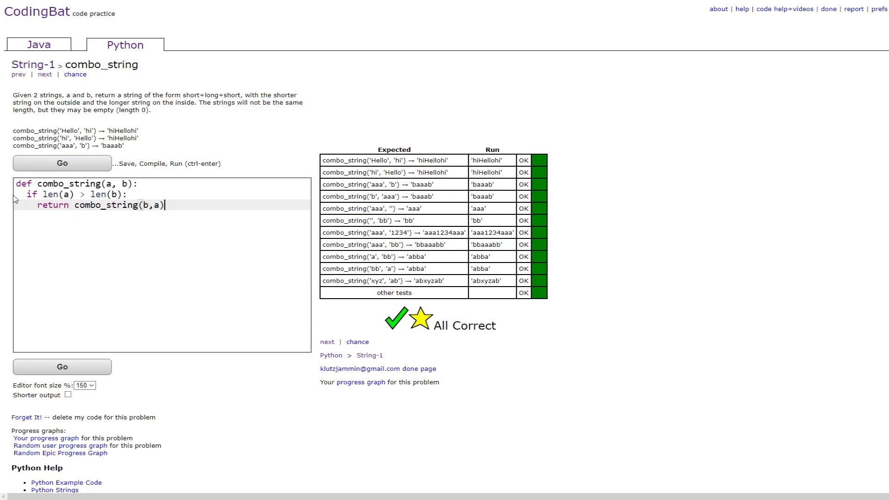
pyautogui.moveTo(197, 208)
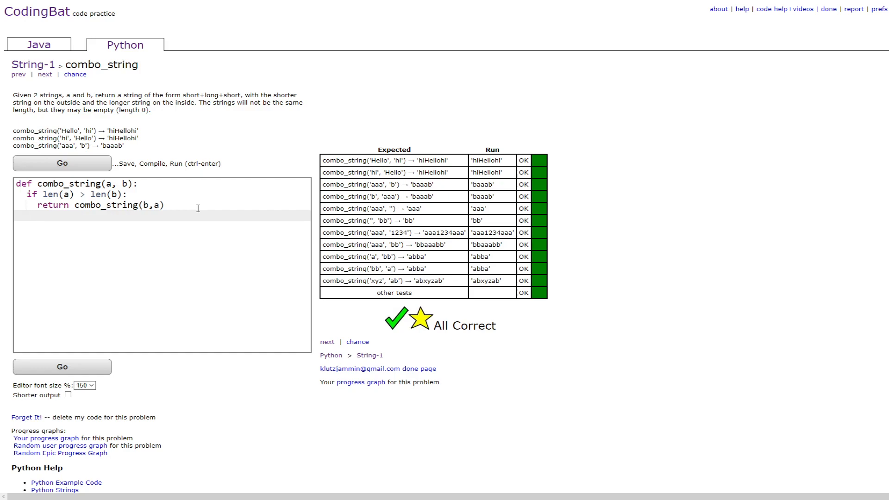
# Step: Return a + b + a as the base case of the recursive version
pyautogui.write('return a')
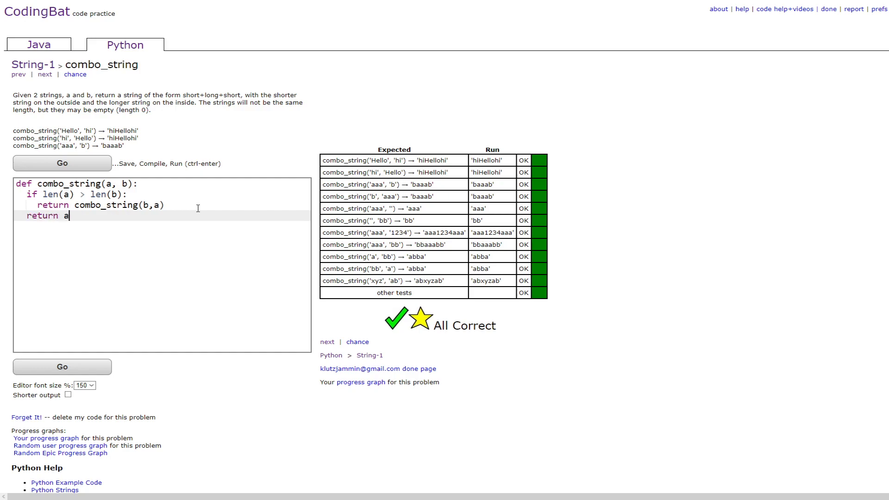
pyautogui.write('+ b')
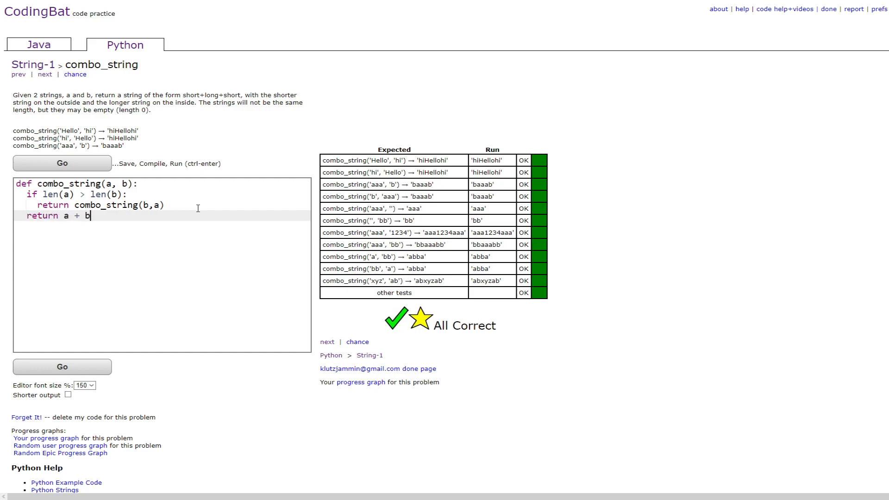
pyautogui.write('+ a')
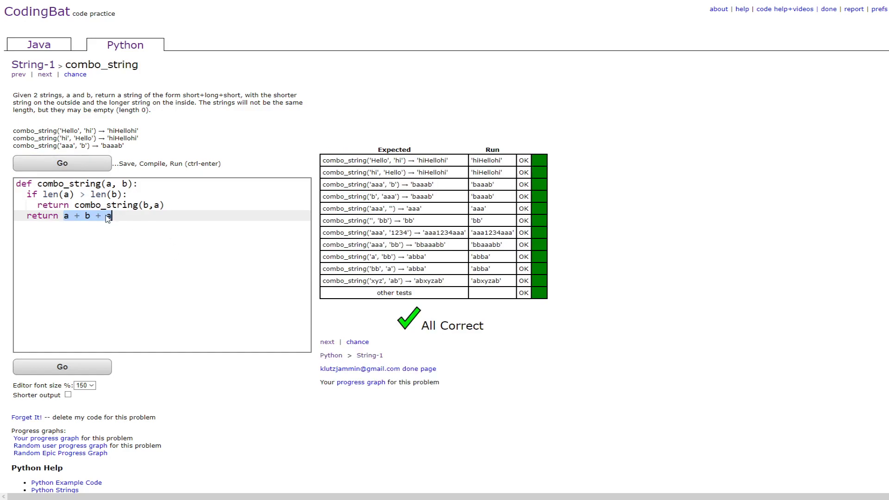
# Step: Run the recursive combo_string so CodingBat reports All Correct
pyautogui.click(112, 216)
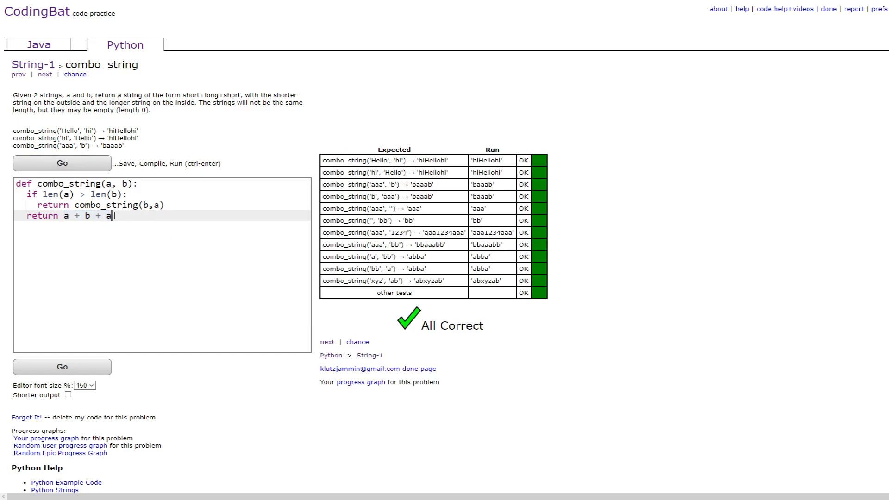